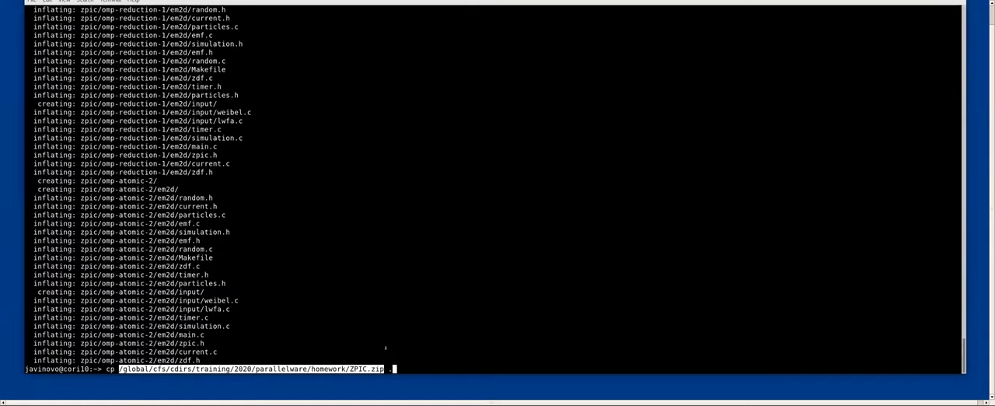
# Abort the pending ZPIC.zip copy, enter zpic and list its contents
pyautogui.press('ctrl+c')
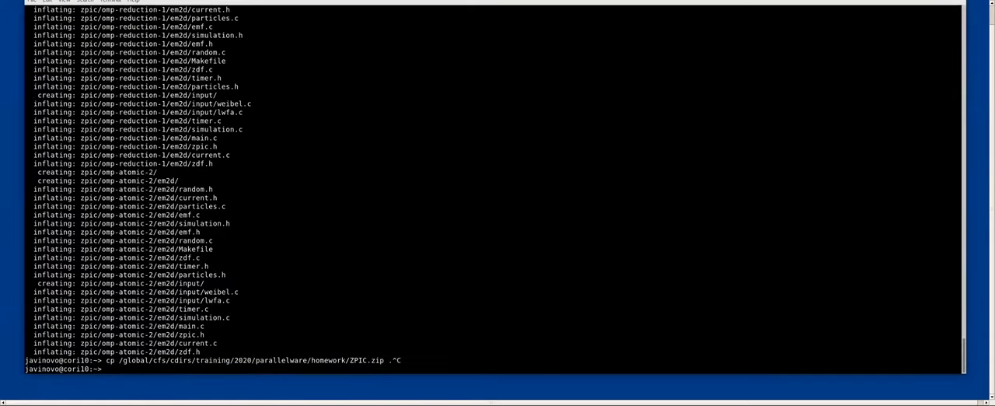
pyautogui.write('cd zpic')
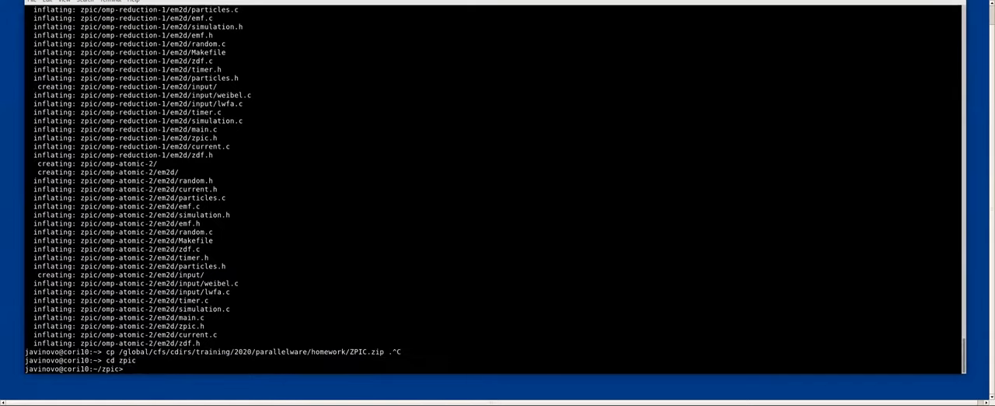
pyautogui.write('ls')
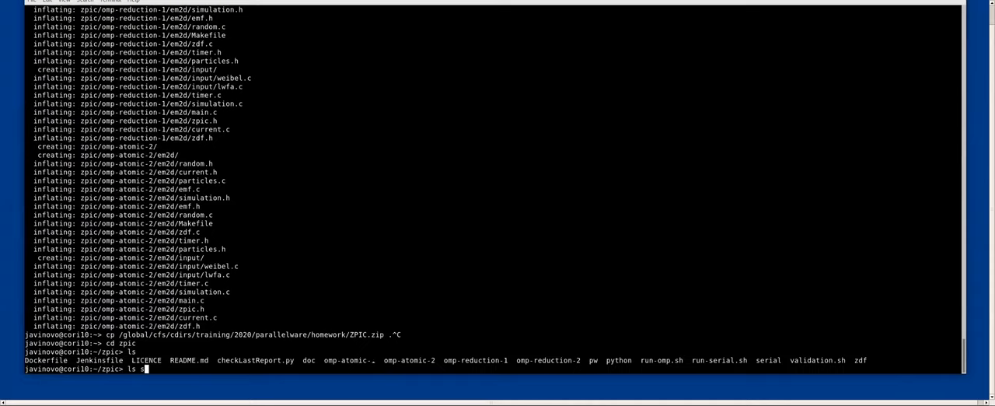
pyautogui.press('Return')
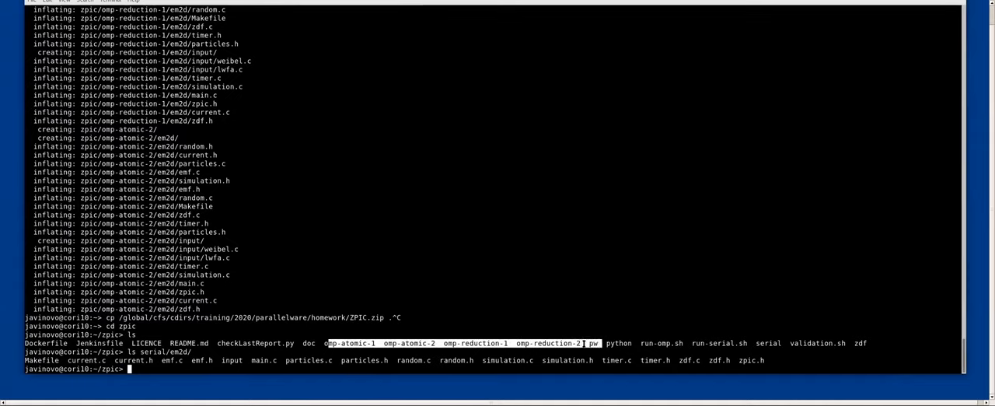
# Enter pw, view its one-level tree, and move into em2d-0-serial
pyautogui.write('cd pw')
pyautogui.write('ls')
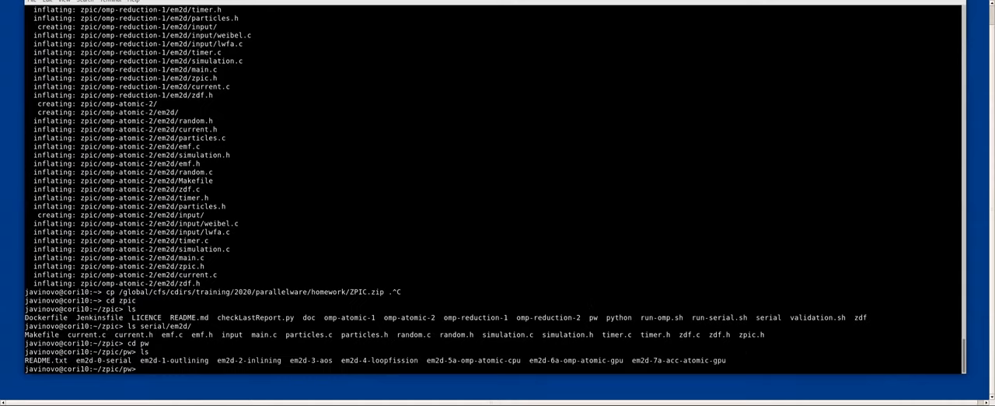
pyautogui.write('tree /')
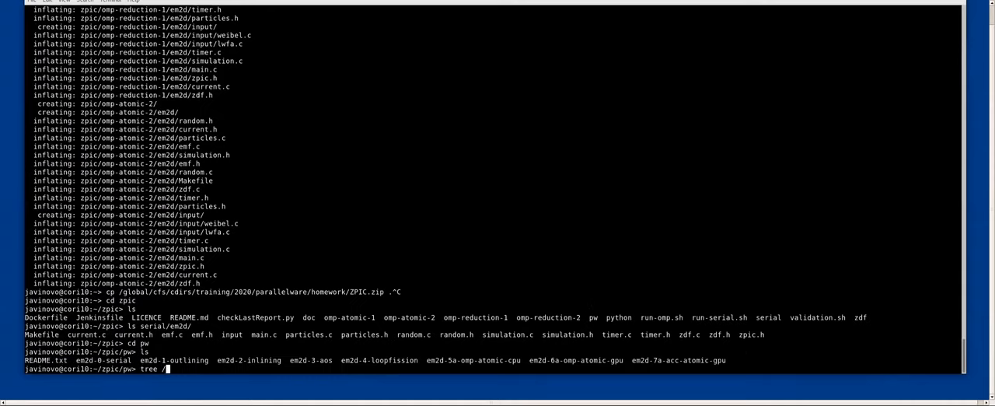
pyautogui.write('-L 1')
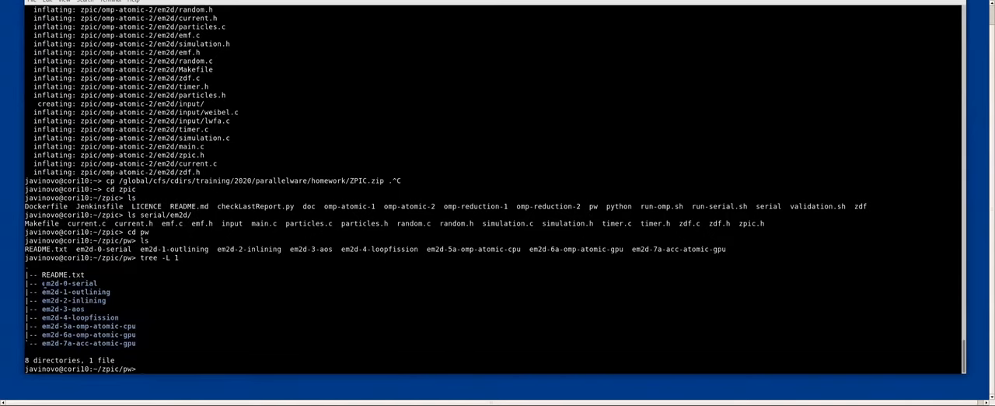
pyautogui.doubleClick(70, 283)
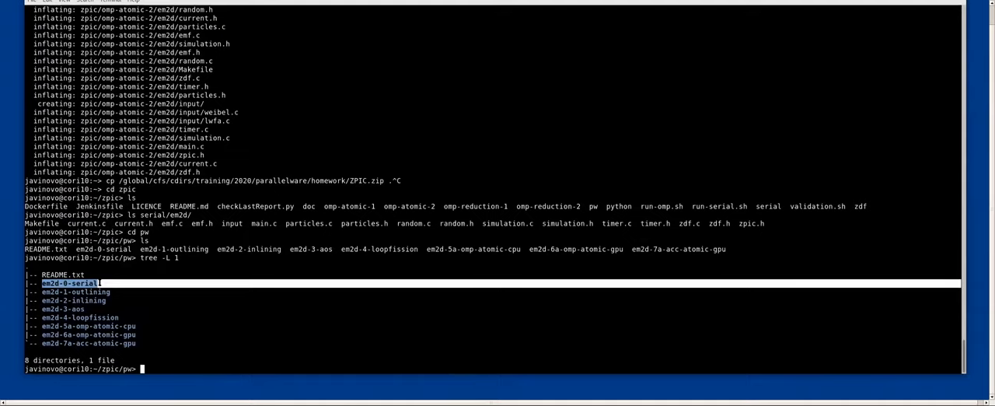
pyautogui.write('cd em2d-0-serial/')
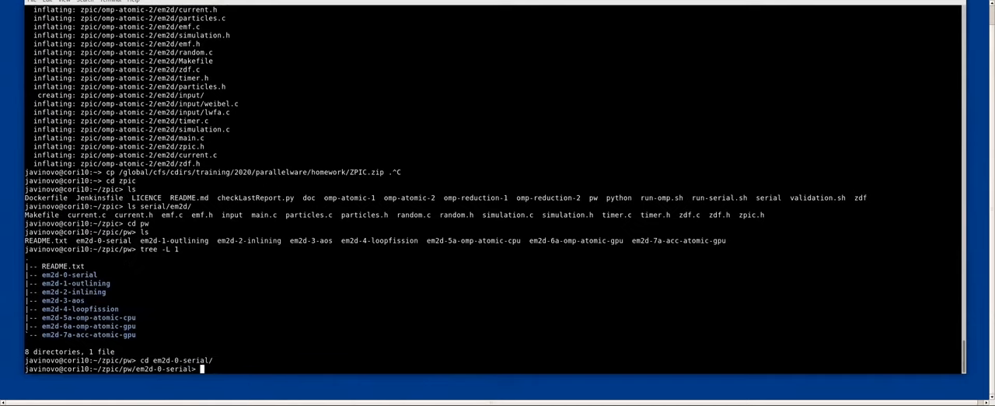
# Load pwanalyzer and report the directory: 11 files, 75 recommendations, 9 opportunities
pyautogui.write('module load pwanalyzer')
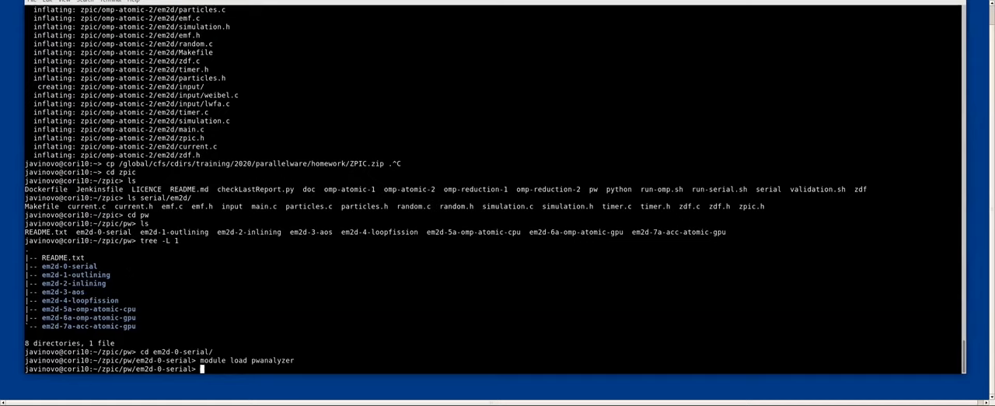
pyautogui.write('pwreport .')
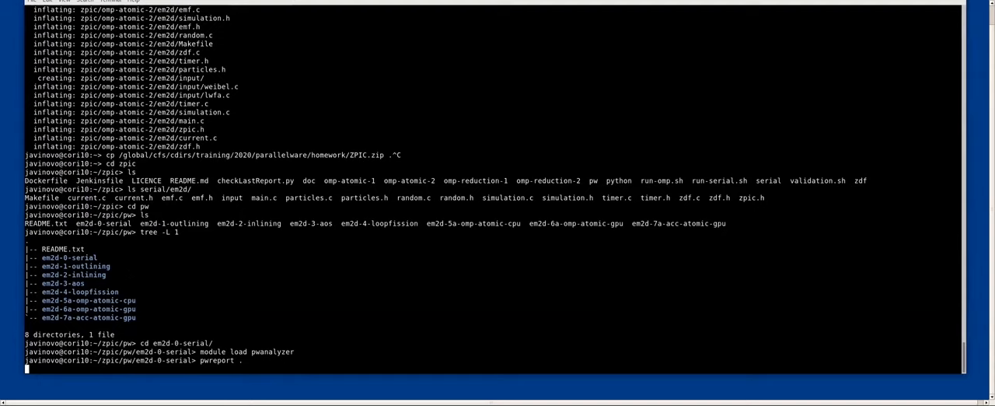
pyautogui.press('Return')
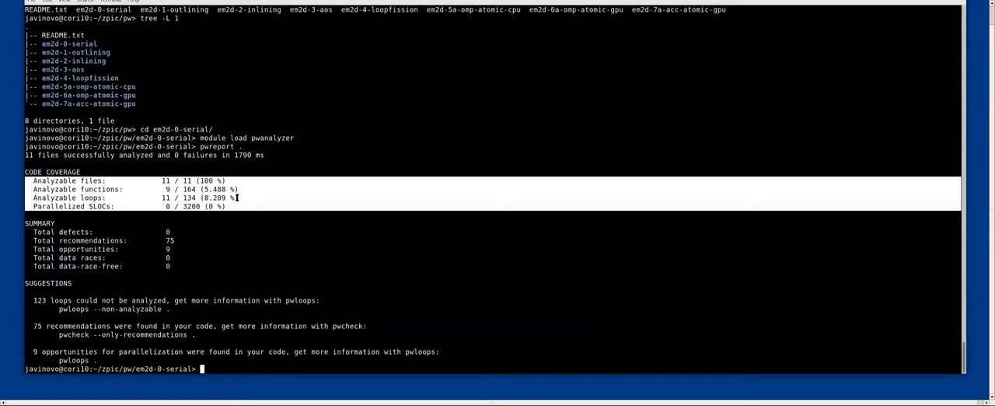
pyautogui.write('pw')
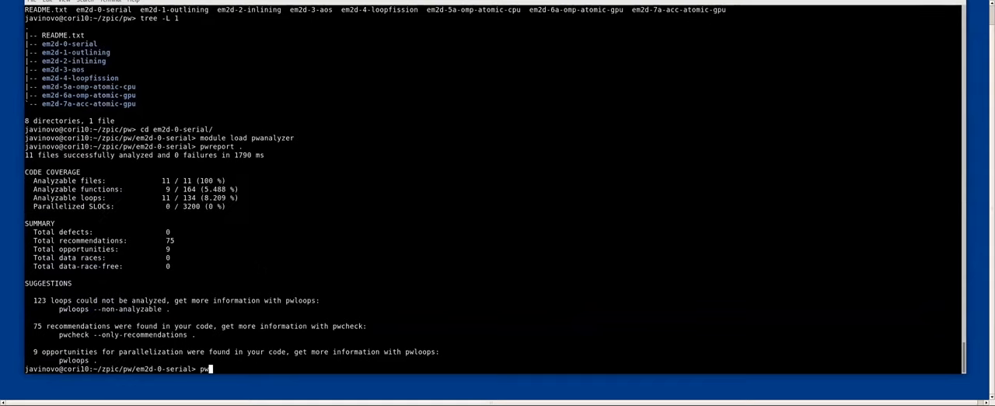
pyautogui.write('report particles.c')
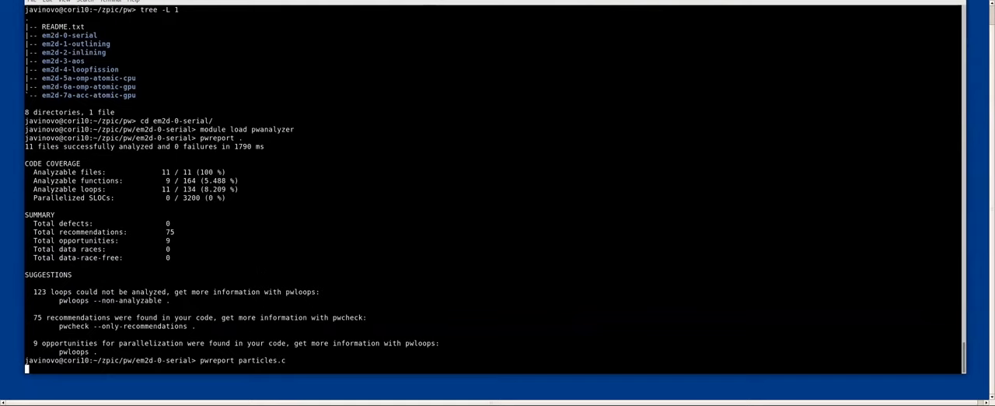
# Run pwreport on particles.c (6 of 54 loops analyzable), then correct a typed pwloops typo
pyautogui.press('Return')
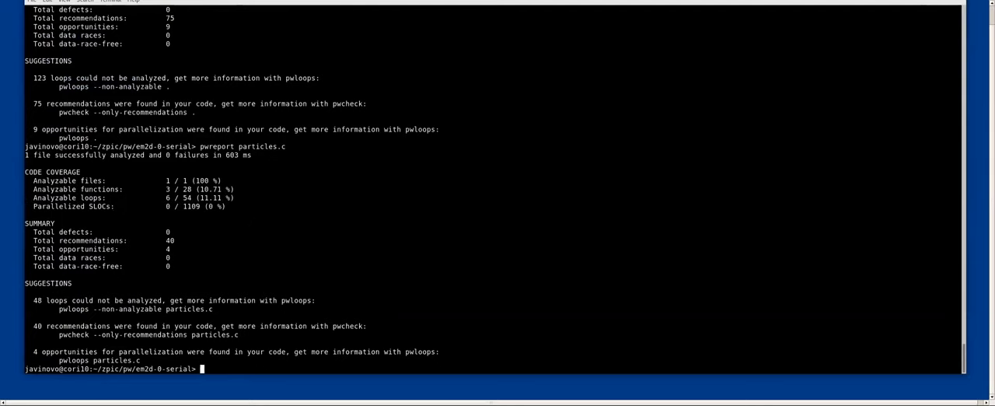
pyautogui.write('pwloopls')
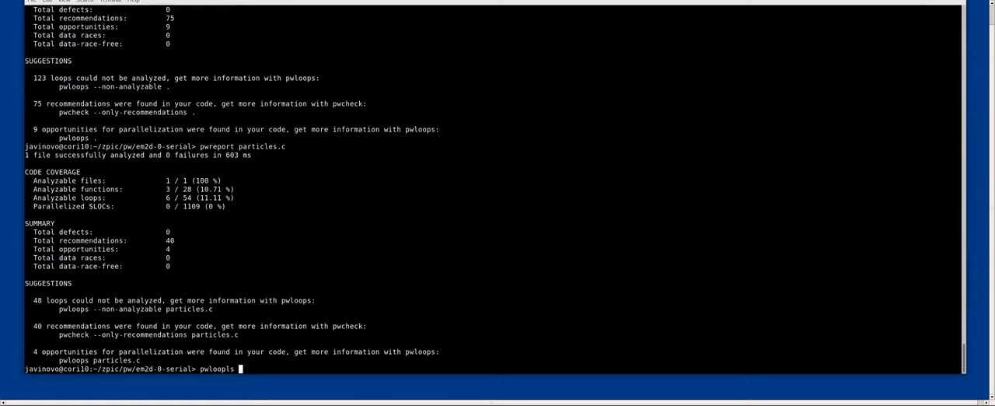
pyautogui.doubleClick(109, 309)
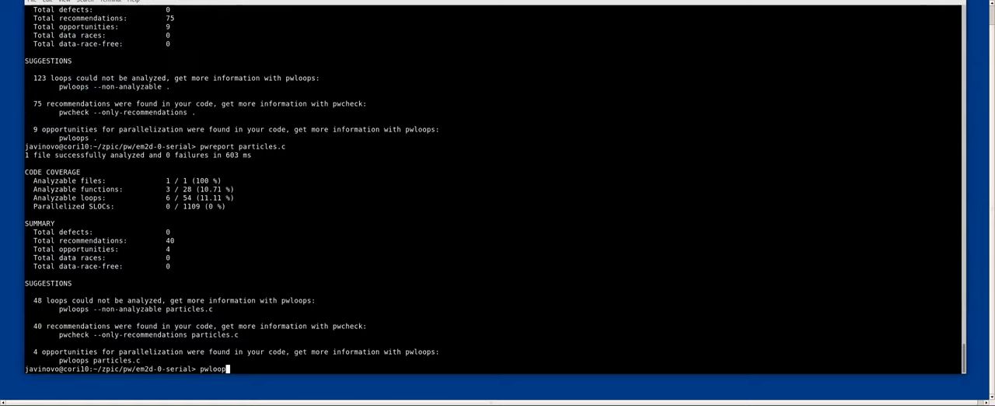
pyautogui.write('s')
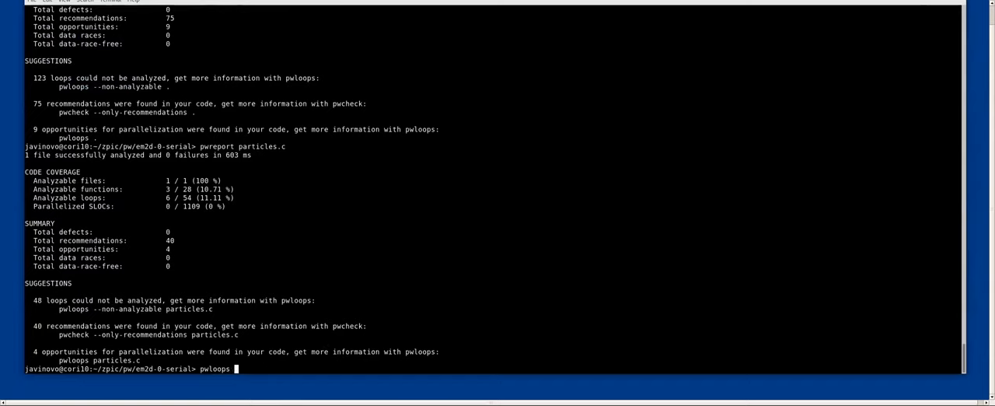
# Run pwloops on particles.c, scroll the loop table and copy the spec_advance name
pyautogui.write('particles.c')
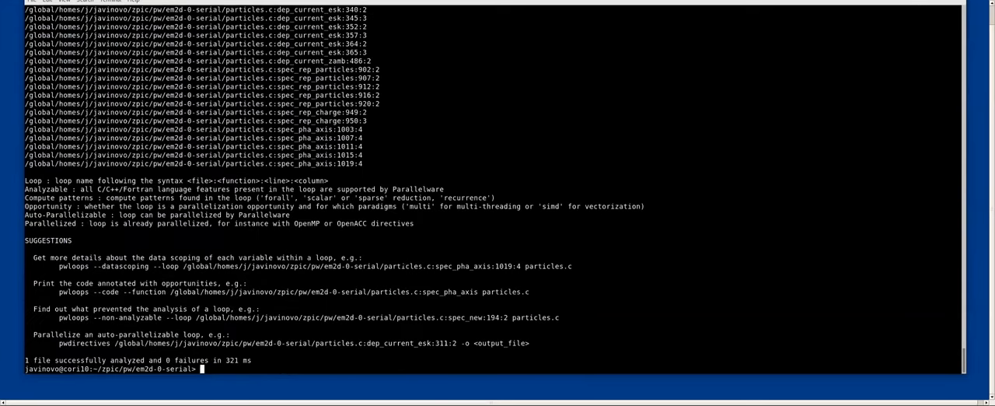
pyautogui.scroll(-3)
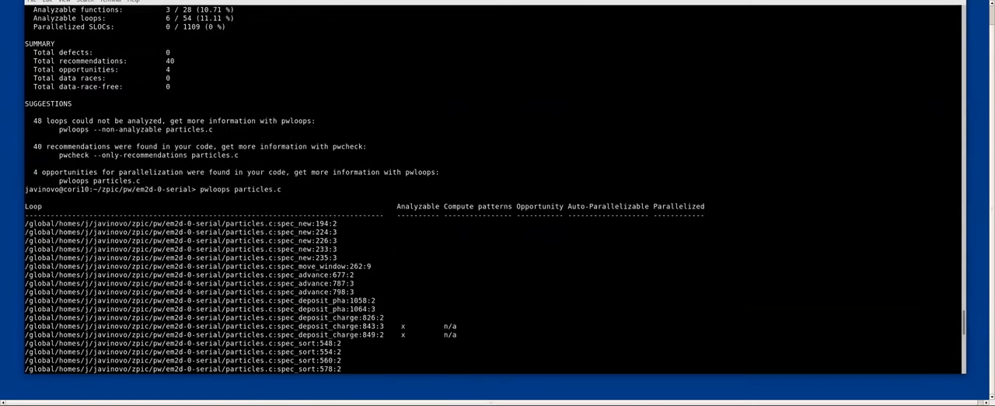
pyautogui.scroll(-3)
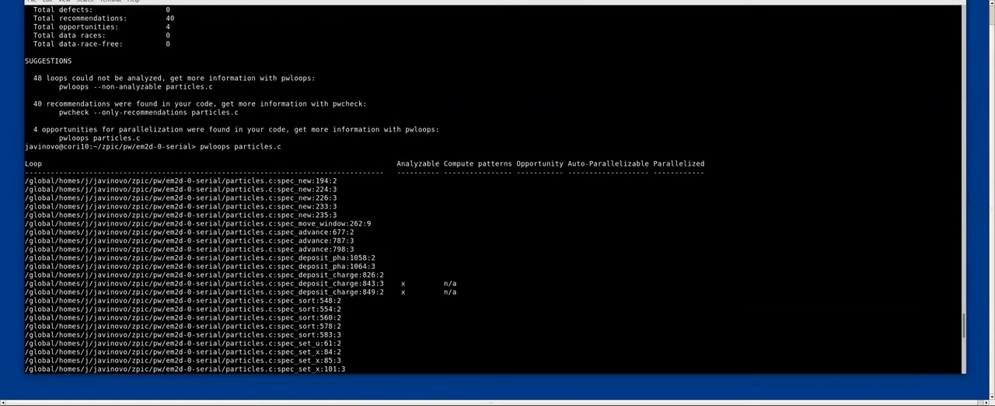
pyautogui.doubleClick(303, 232)
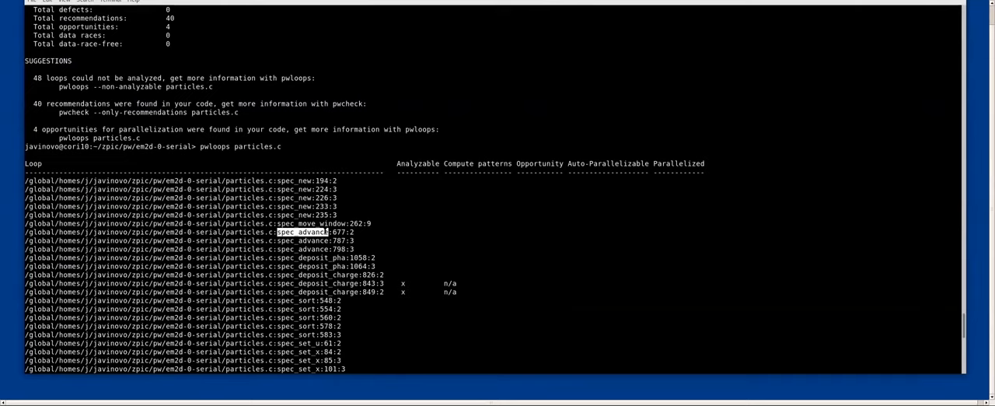
pyautogui.scroll(-3)
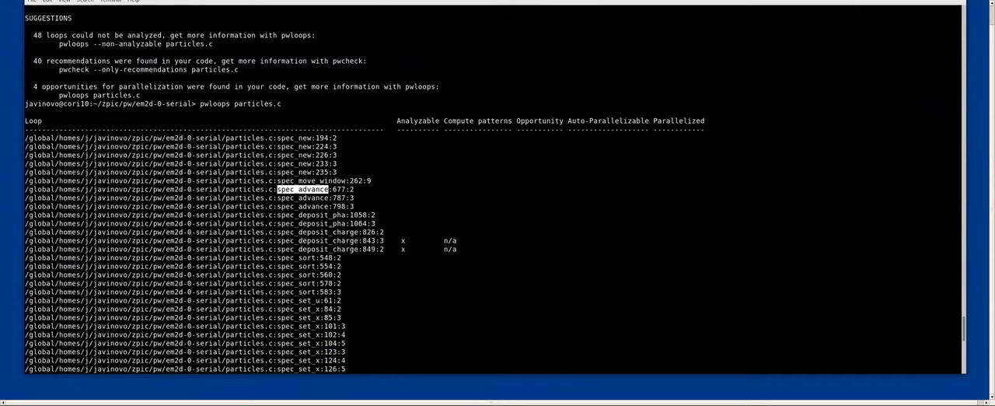
pyautogui.scroll(-3)
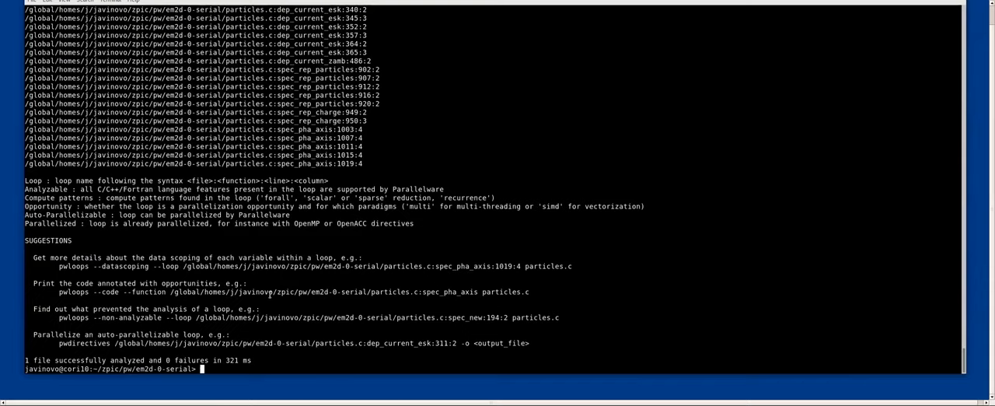
# List spec_advance's loops (677, 787, 798) and type the --non-analyzable query
pyautogui.write('pwloops particles.c --function')
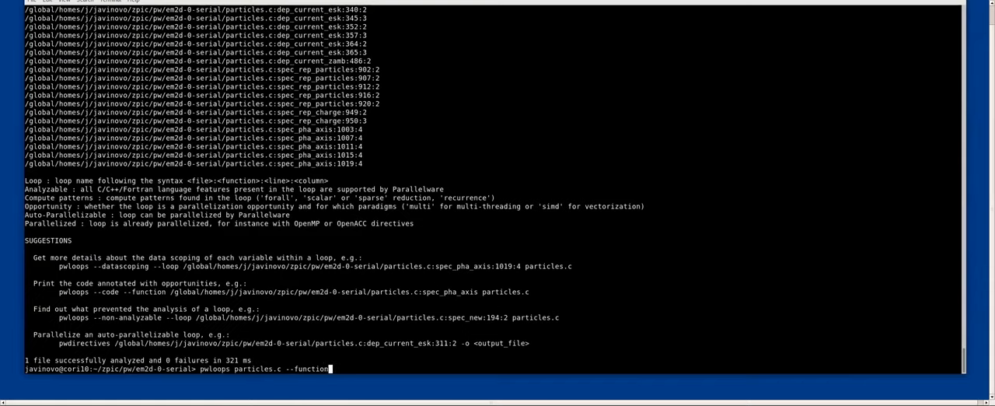
pyautogui.write('spec_advance')
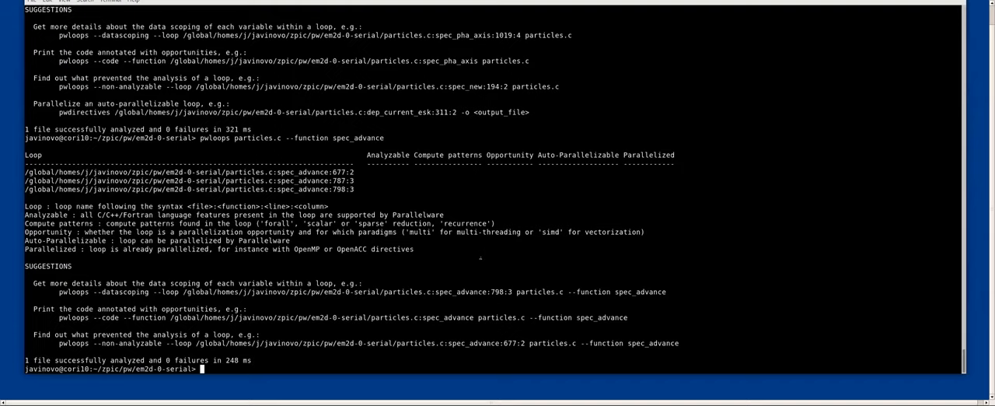
pyautogui.write('pwloops particles.c --function spec_advance')
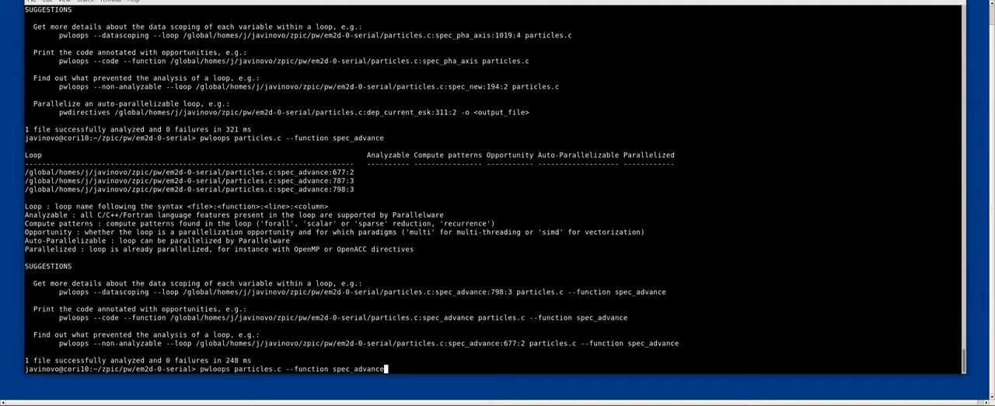
pyautogui.write('--non-an')
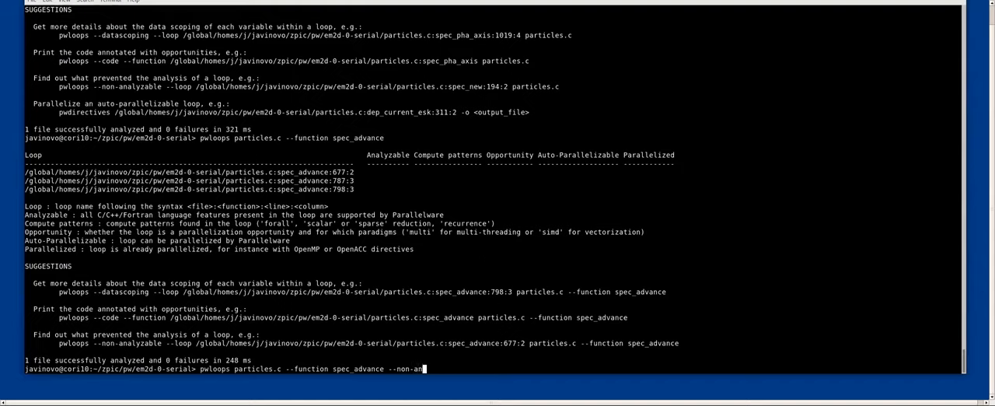
pyautogui.write('alyzable')
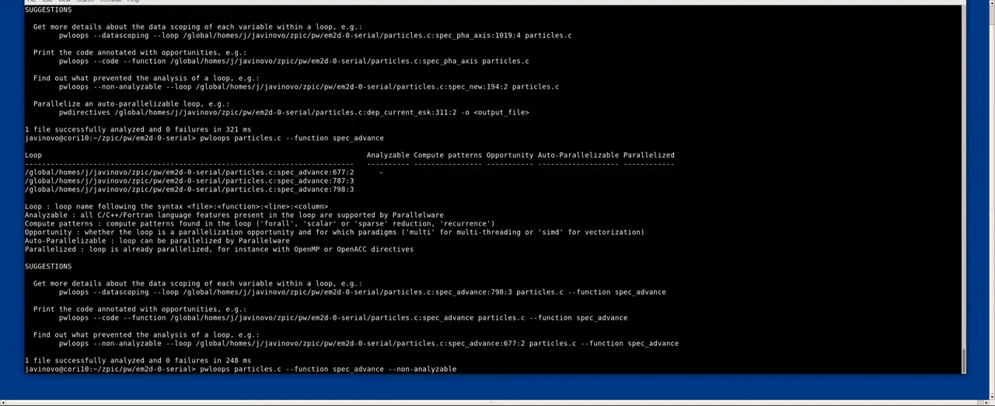
# Scroll through the non-analyzable issues for loops 677, 787 and 798
pyautogui.scroll(-3)
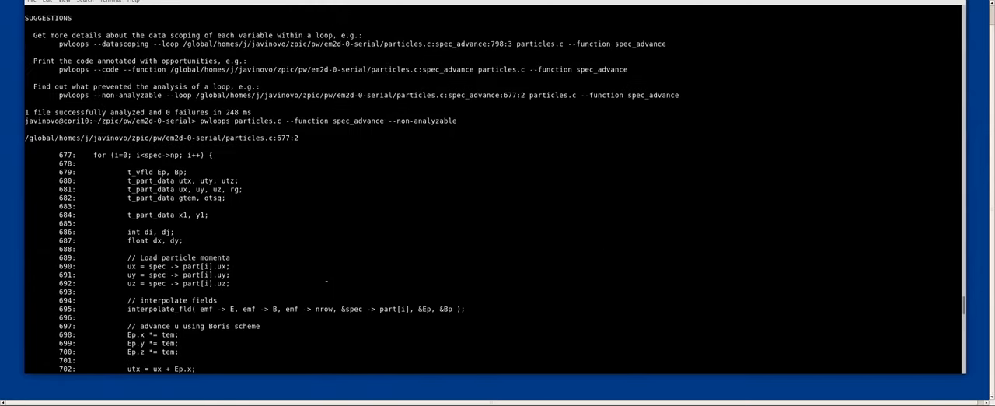
pyautogui.scroll(-3)
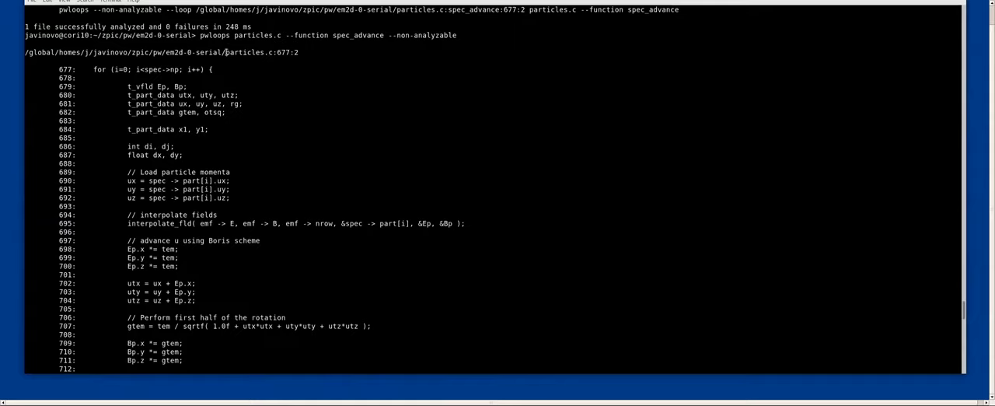
pyautogui.doubleClick(261, 52)
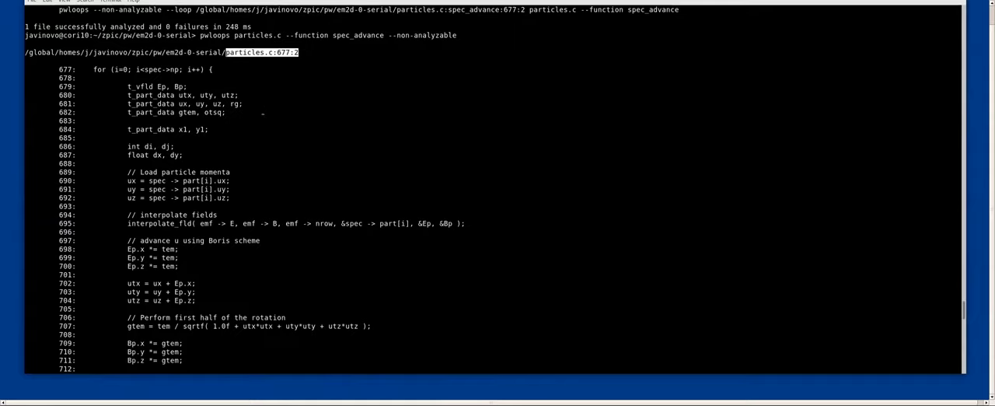
pyautogui.moveTo(244, 153)
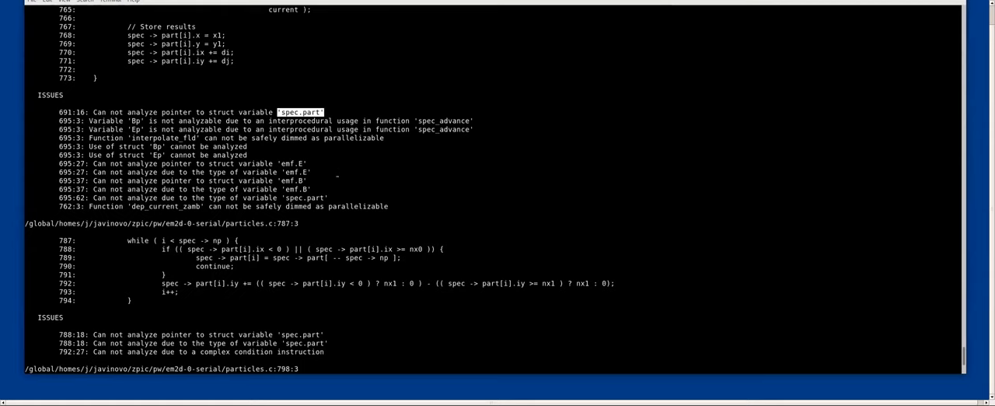
pyautogui.scroll(-3)
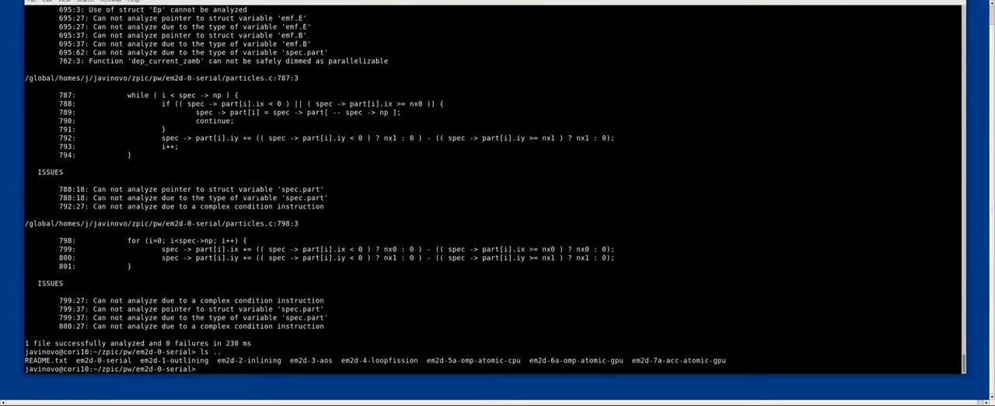
# Change into the em2d-4-loopfission directory with tab completion
pyautogui.write('cd ../')
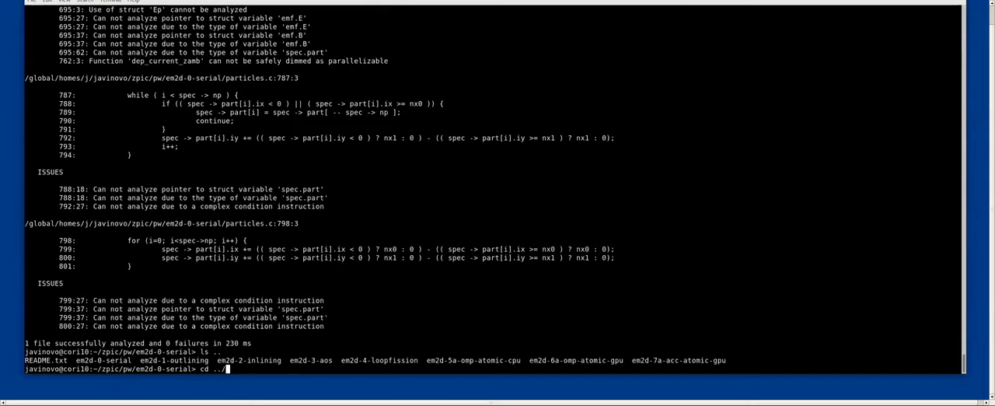
pyautogui.write('em')
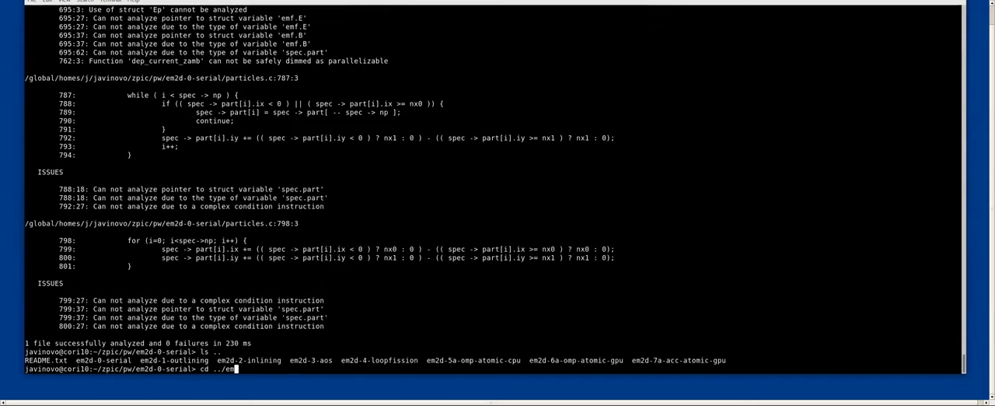
pyautogui.write('d-4-loopfission/')
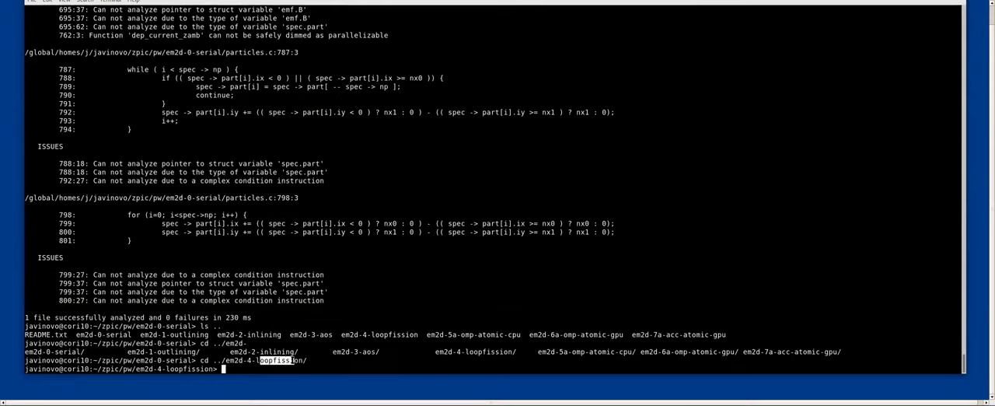
# Report particles.c there: 14 of 58 loops analyzable, 50 recommendations, 10 opportunities
pyautogui.write('pwreport')
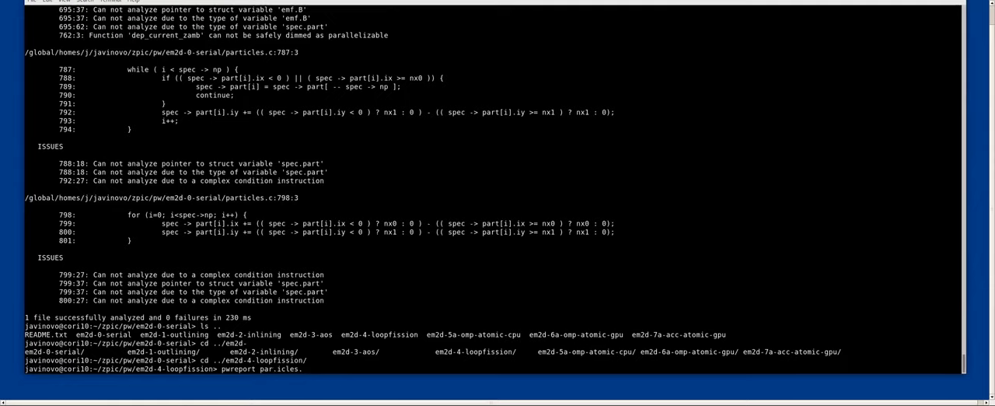
pyautogui.write('particles.c')
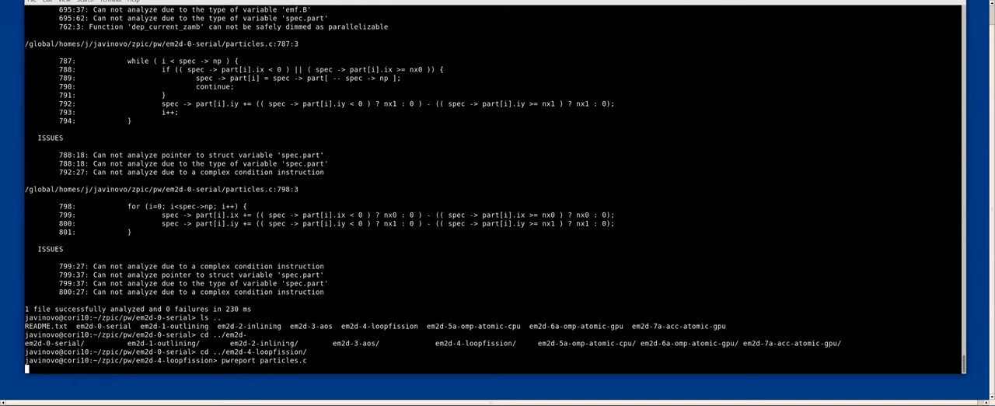
pyautogui.press('Return')
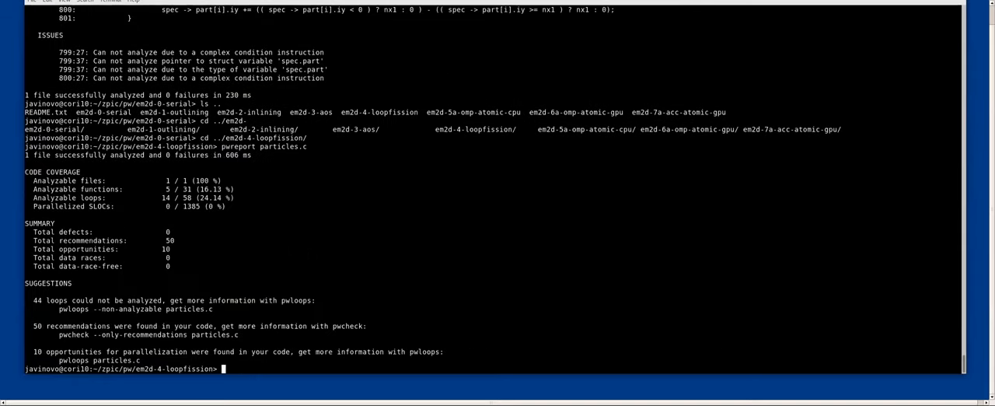
pyautogui.write('pwloops particles.c')
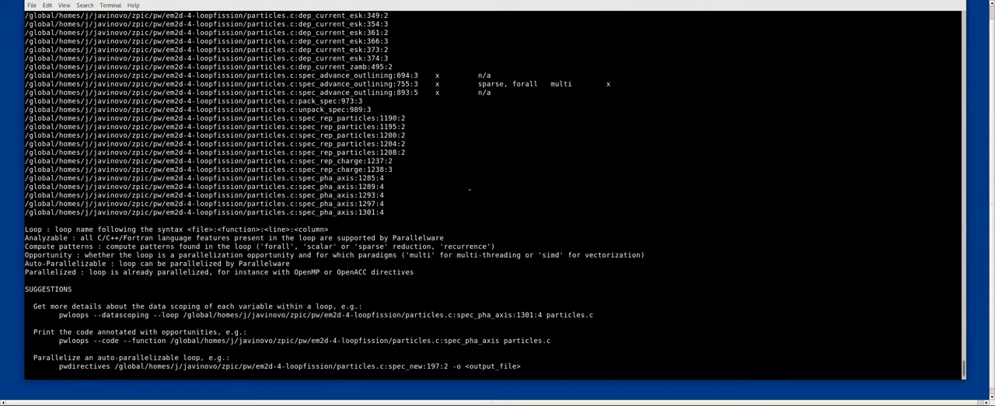
# List spec_advance_outlining's three loops and copy the suggested pwdirectives command for loop 755
pyautogui.scroll(-3)
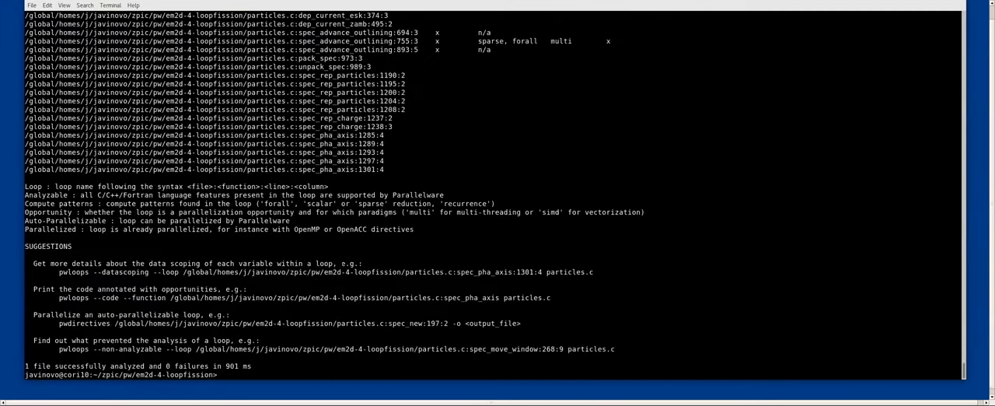
pyautogui.write('pwloops particles.c --')
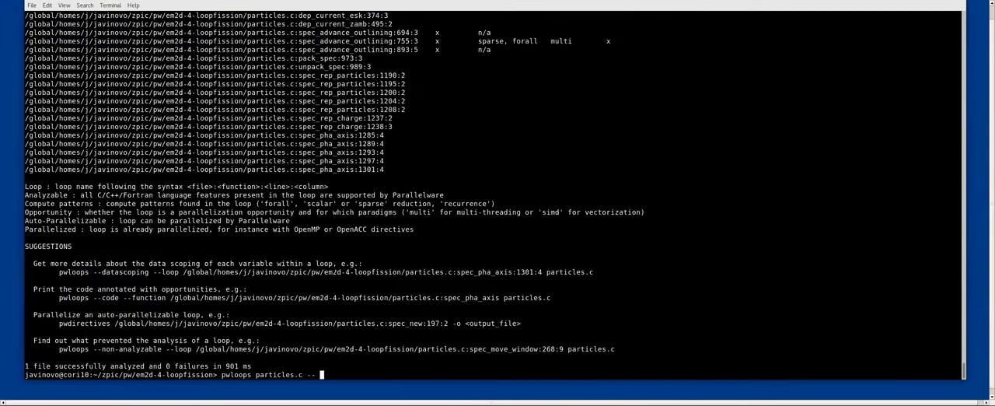
pyautogui.write('--function')
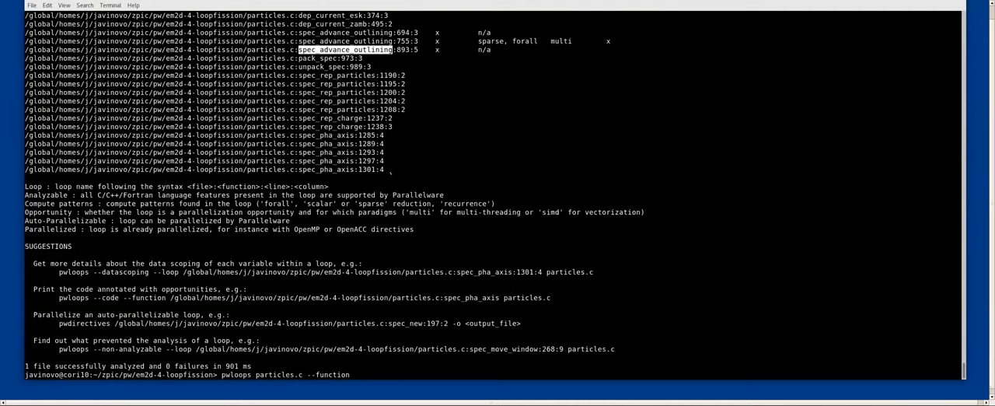
pyautogui.write('spec_advance_outlining')
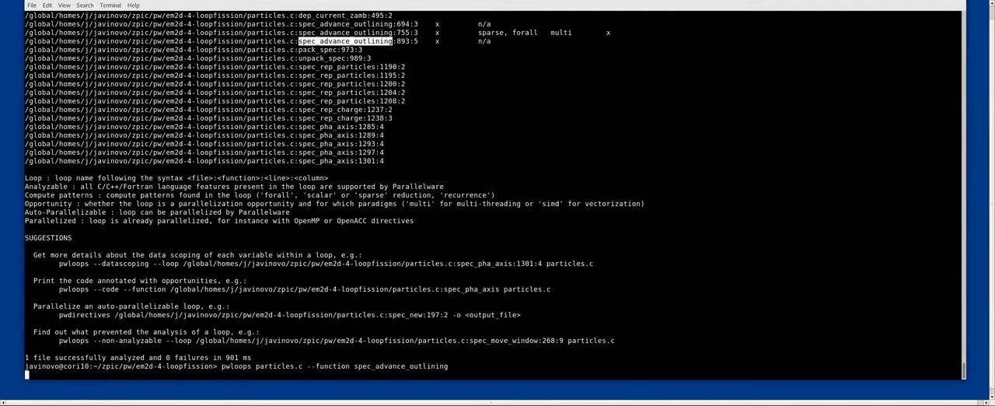
pyautogui.press('Return')
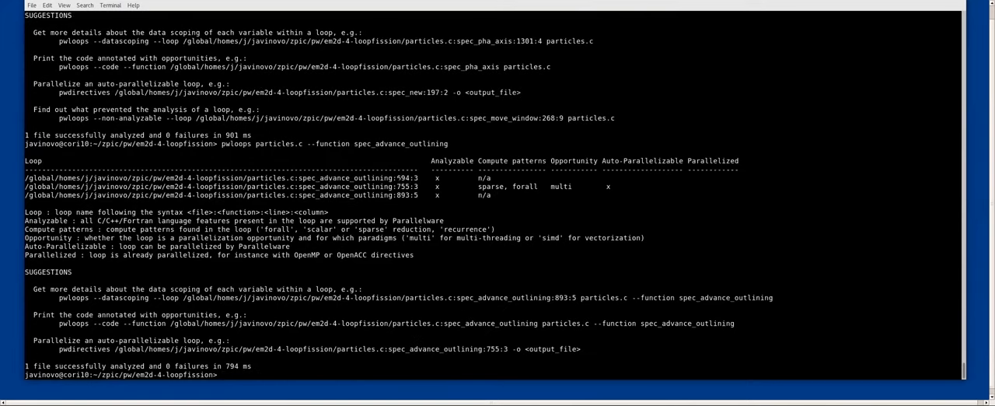
pyautogui.doubleClick(405, 186)
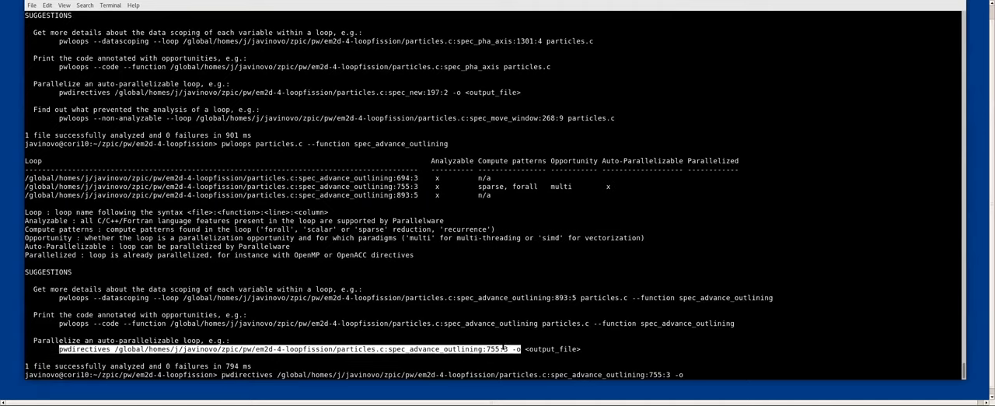
# Output the OpenMP-parallelized loop 755 to particles_omp.c and open it in vim
pyautogui.write('particles')
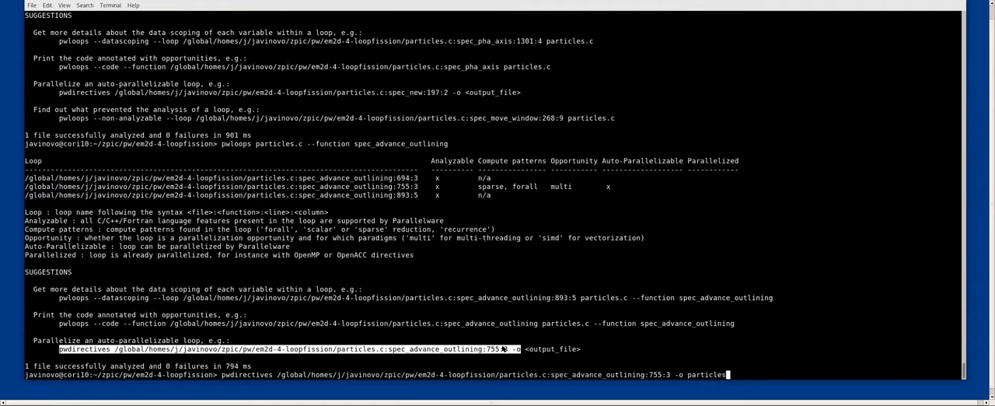
pyautogui.write('_omp.c')
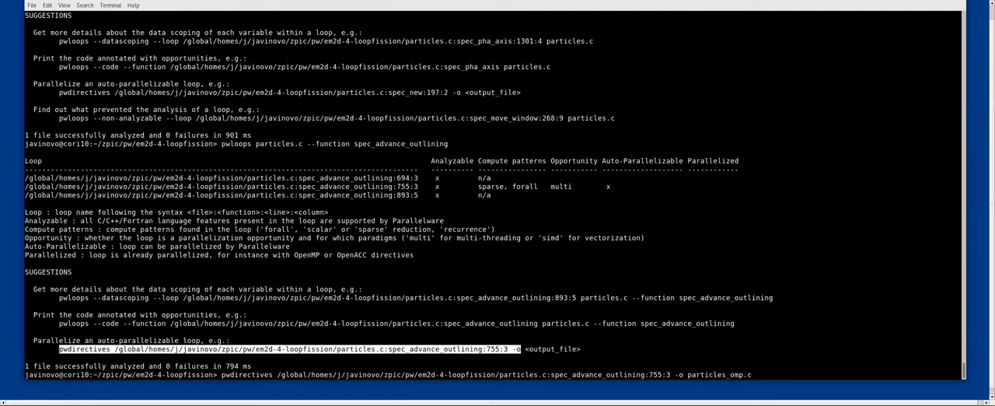
pyautogui.write('--acc')
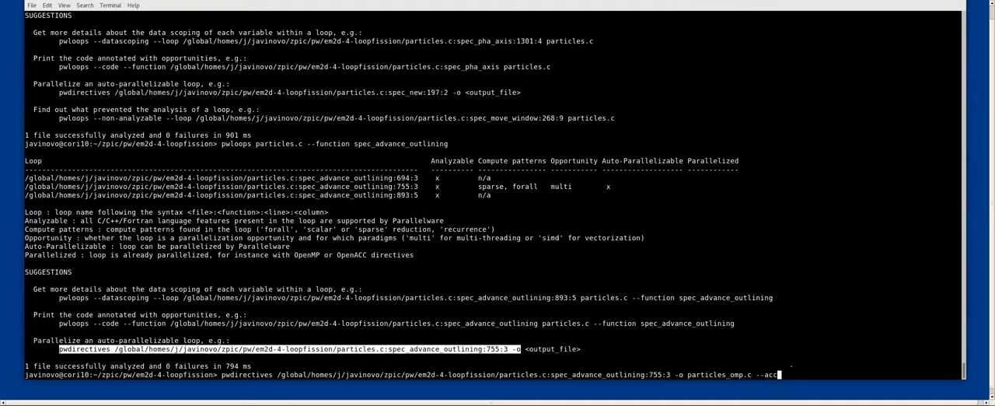
pyautogui.press('BackSpace')
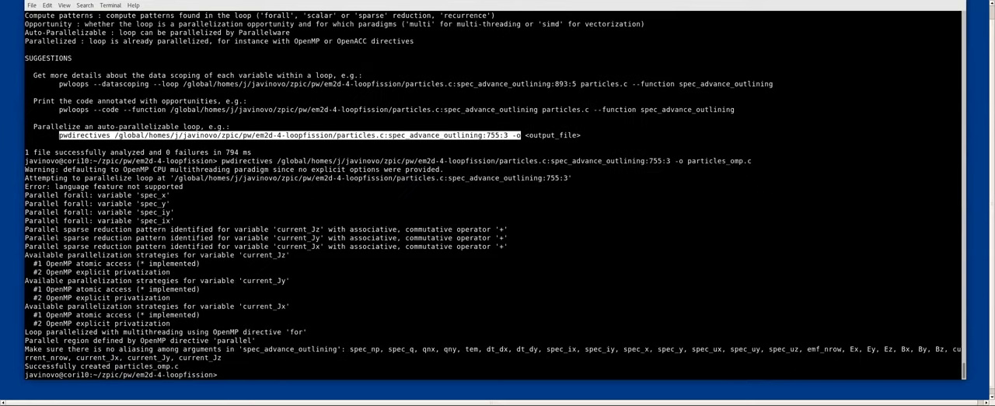
pyautogui.write('less p')
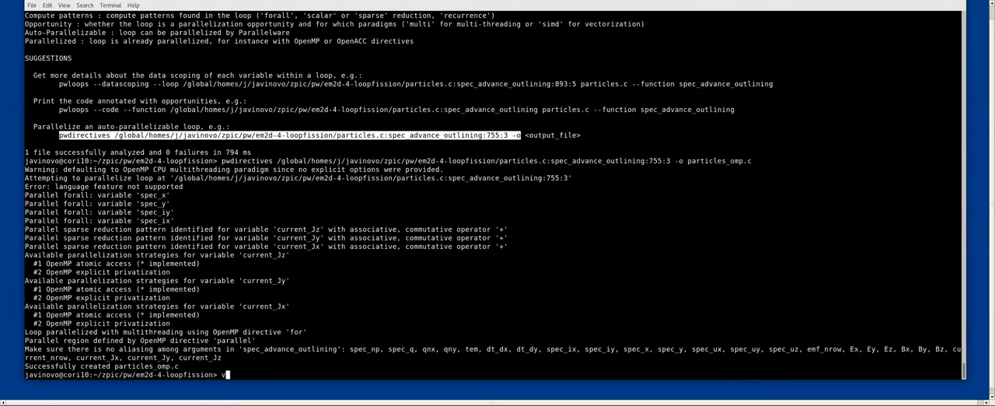
pyautogui.write('im particles_omp.c')
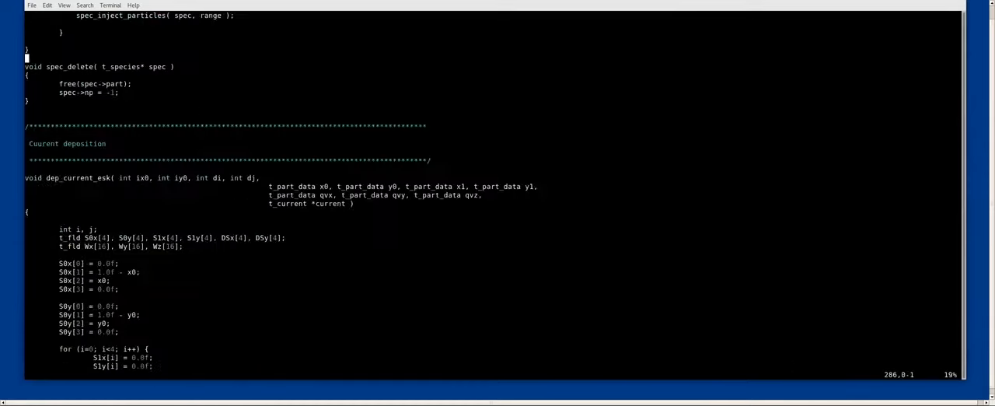
# Scroll through particles_omp.c to inspect the inserted omp parallel and for pragmas
pyautogui.scroll(-3)
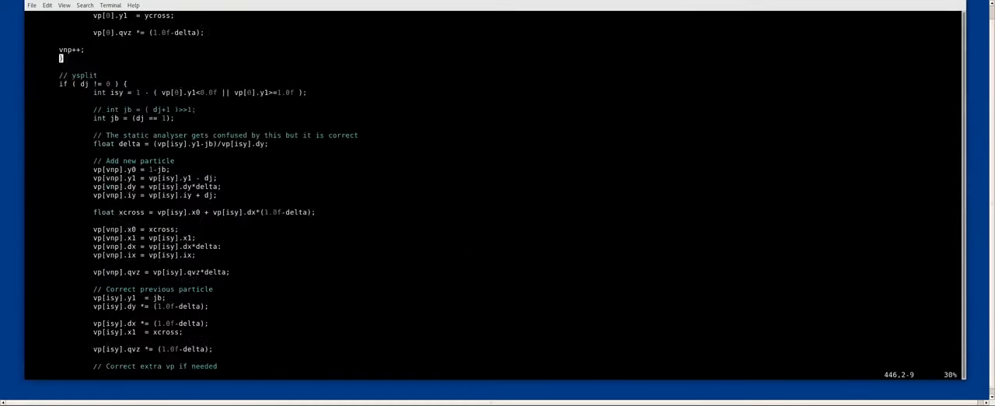
pyautogui.scroll(-3)
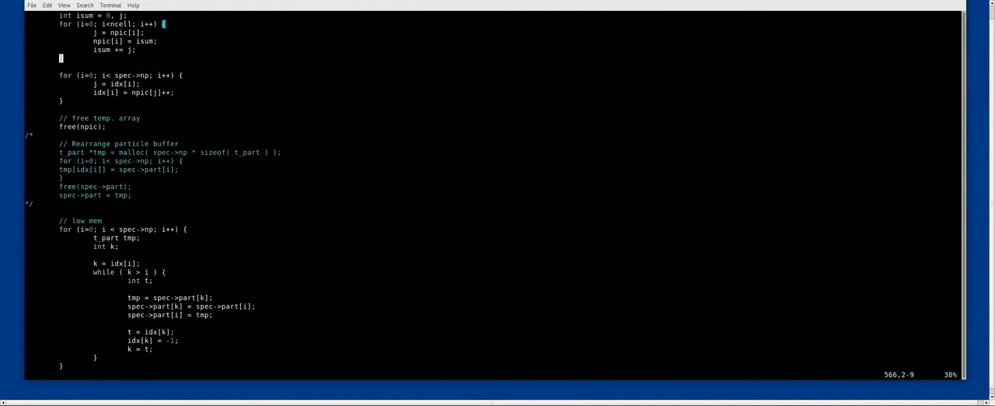
pyautogui.scroll(-3)
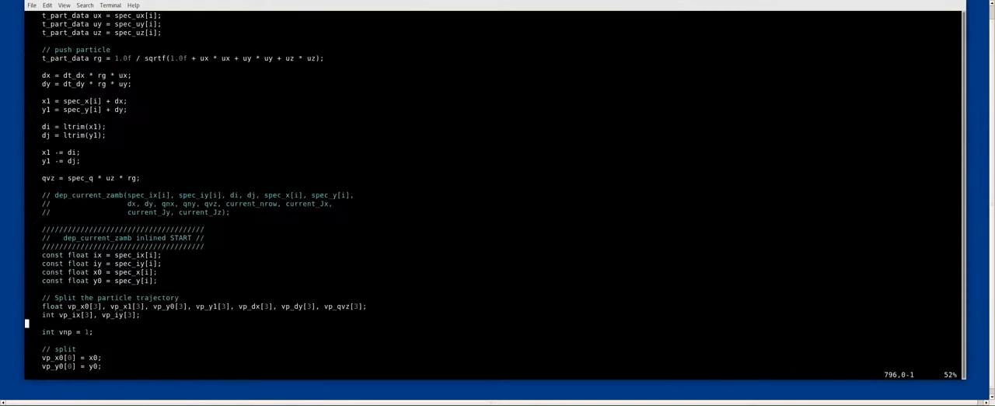
pyautogui.scroll(3)
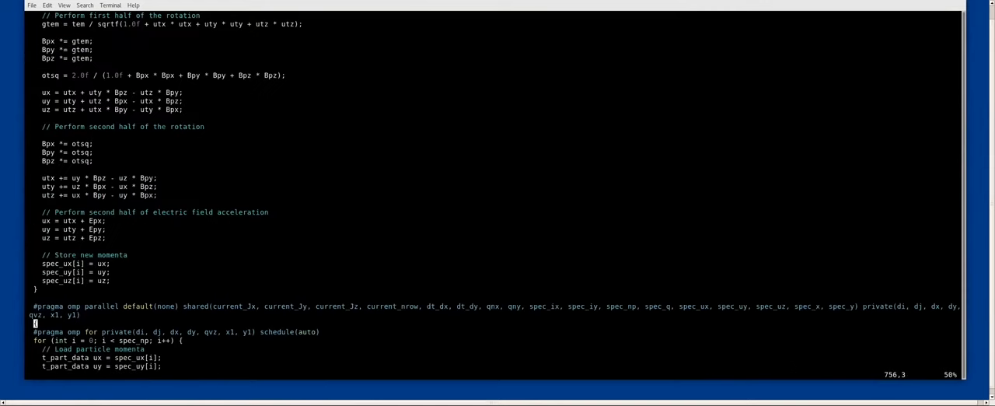
pyautogui.scroll(-3)
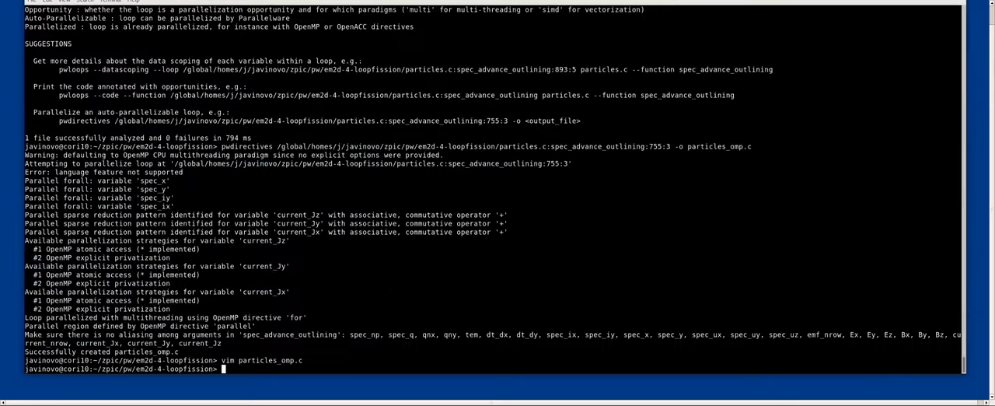
# Compare particles_omp.c with particles.c using diff, then list the loopfission directory
pyautogui.write('diff particles_omp.c particles.c')
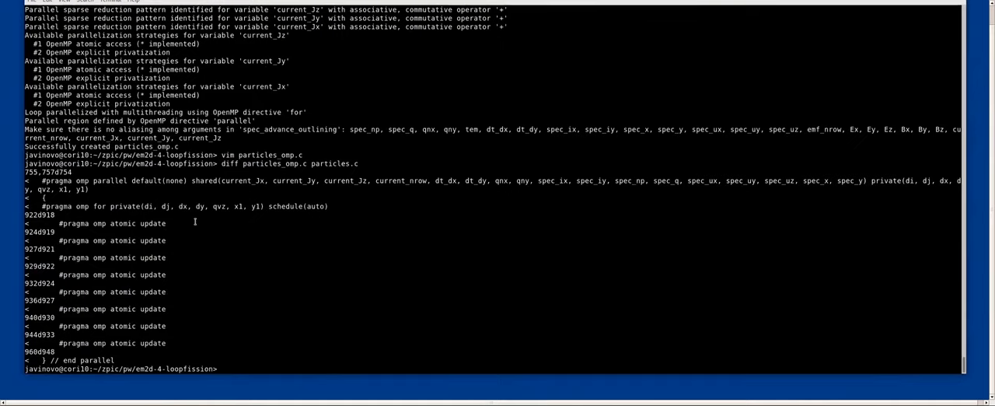
pyautogui.write('ls')
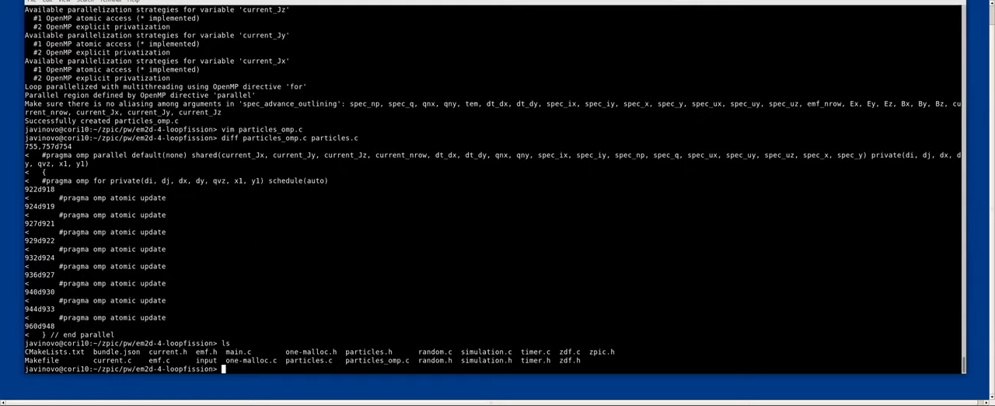
# List the directory again and run `module load pwtrainer`
pyautogui.write('ls')
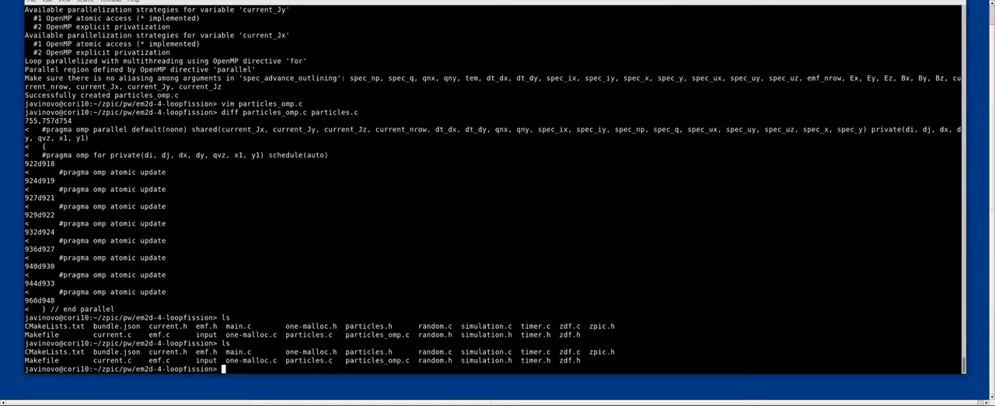
pyautogui.write('module pwtrainer')
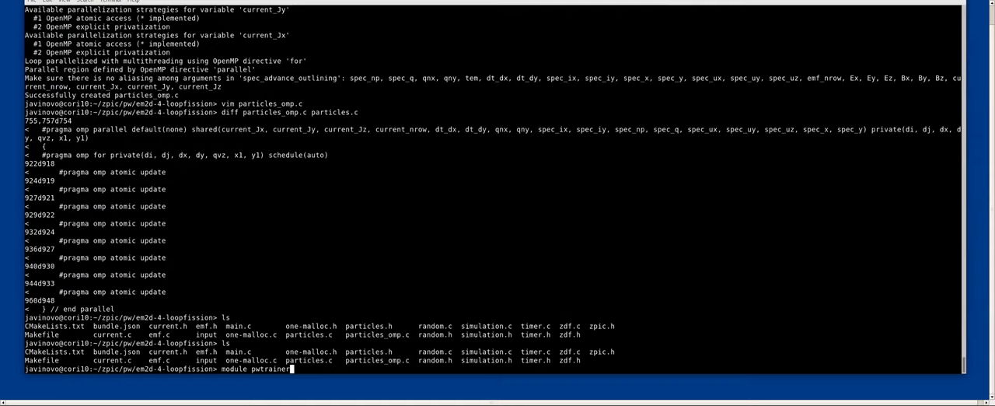
pyautogui.write('load')
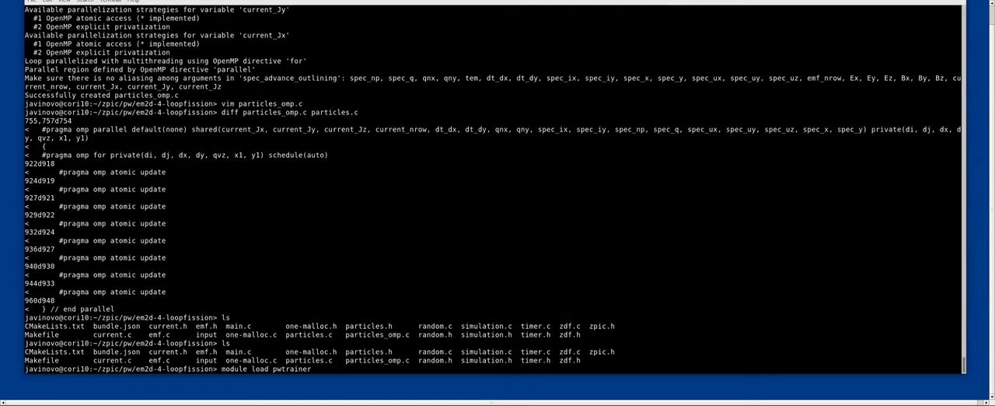
pyautogui.moveTo(273, 368)
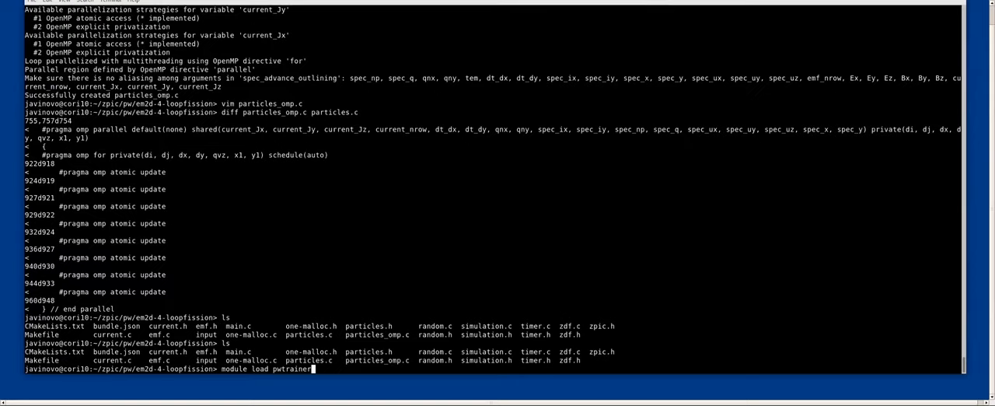
pyautogui.press('enter')
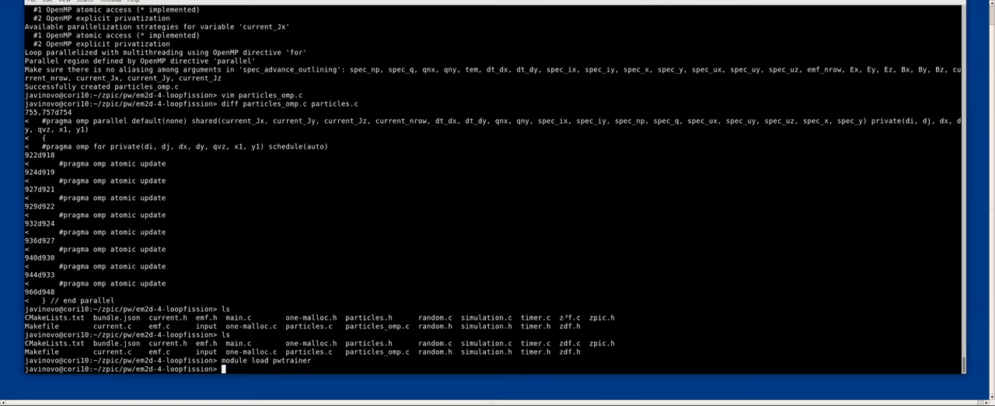
# Launch pwtrainer and choose the home zpic/pw folder as the project root
pyautogui.write('pwtrainer &')
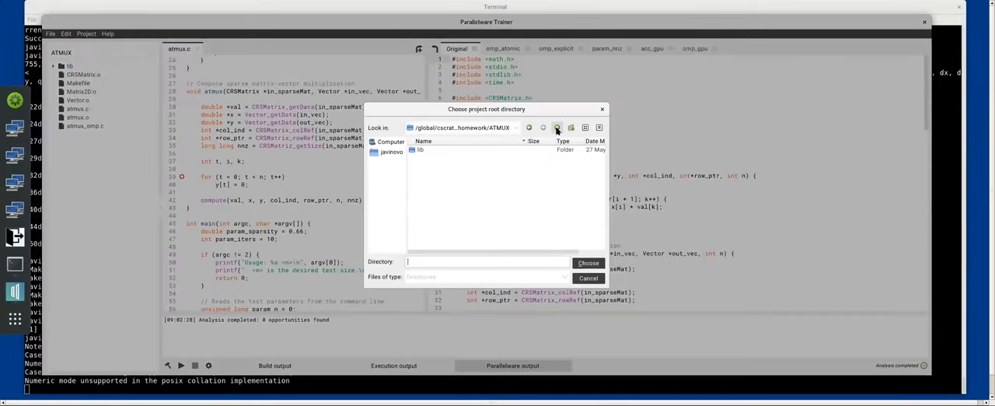
pyautogui.click(556, 128)
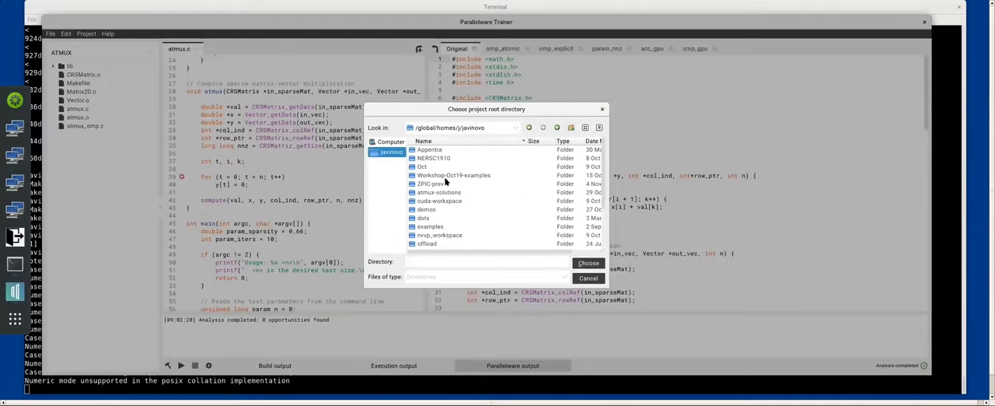
pyautogui.click(422, 234)
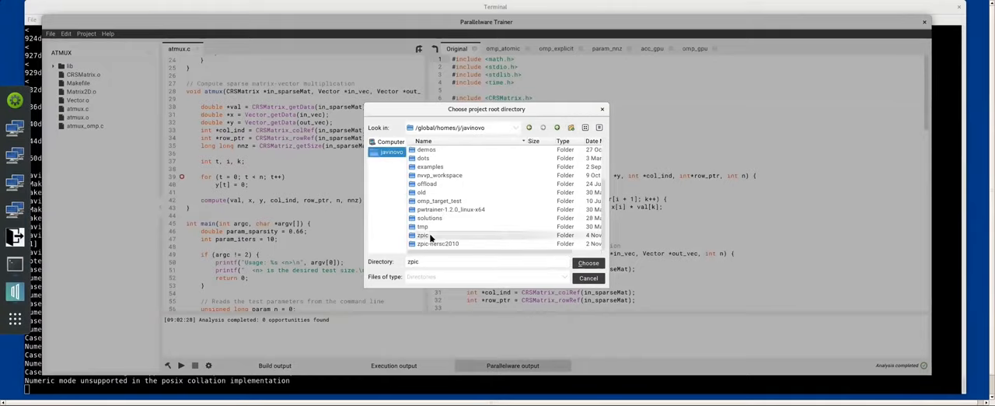
pyautogui.doubleClick(423, 235)
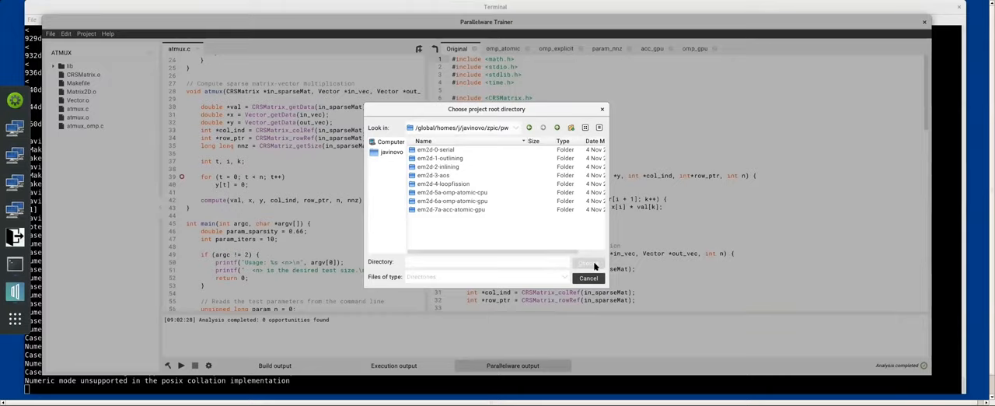
pyautogui.click(588, 278)
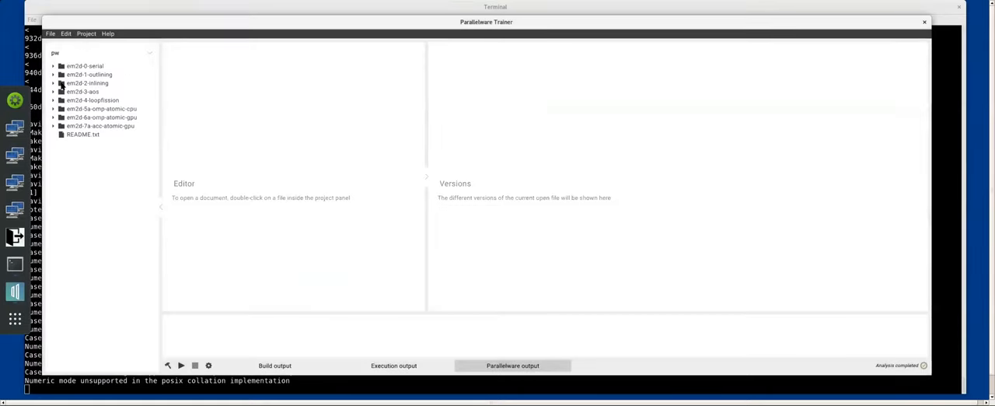
# Expand em2d-4-loopfission, open particles.c, and scroll through its code
pyautogui.click(53, 99)
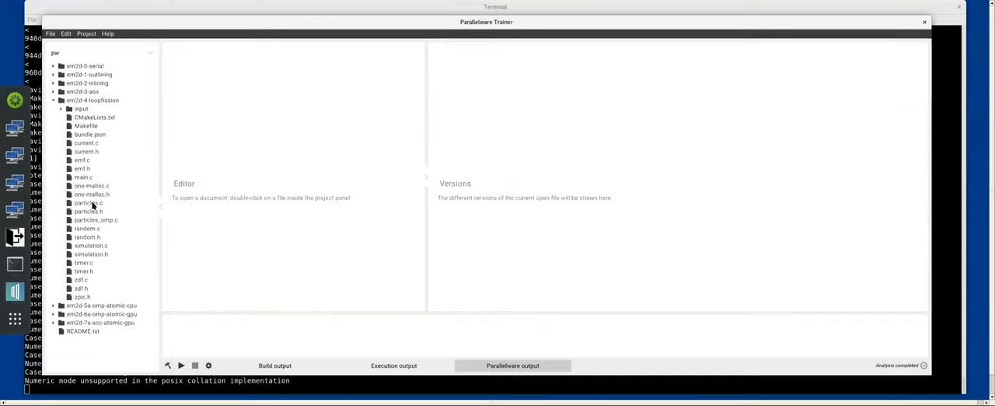
pyautogui.doubleClick(87, 202)
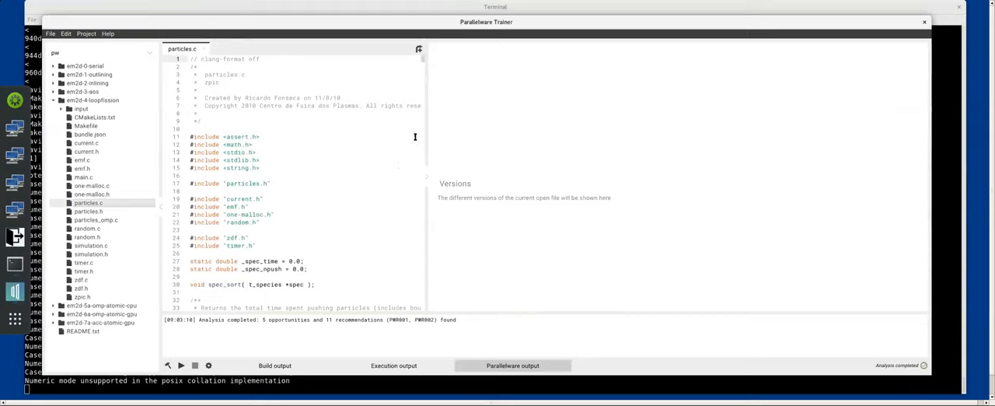
pyautogui.scroll(-3)
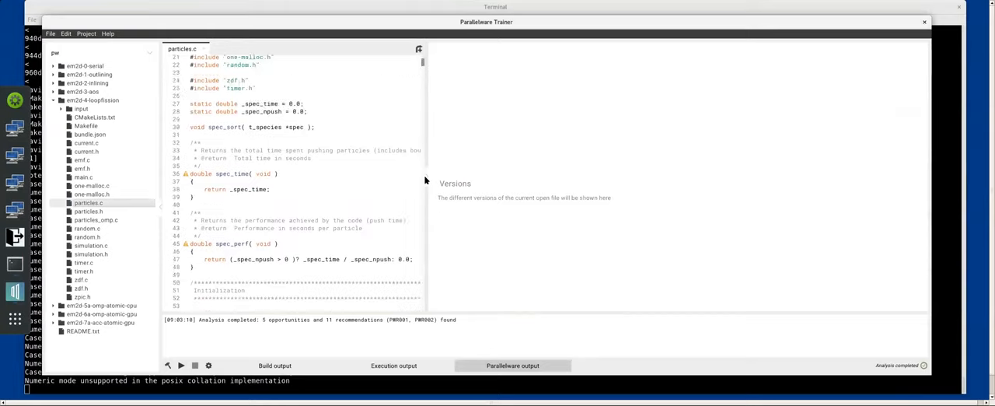
pyautogui.scroll(-3)
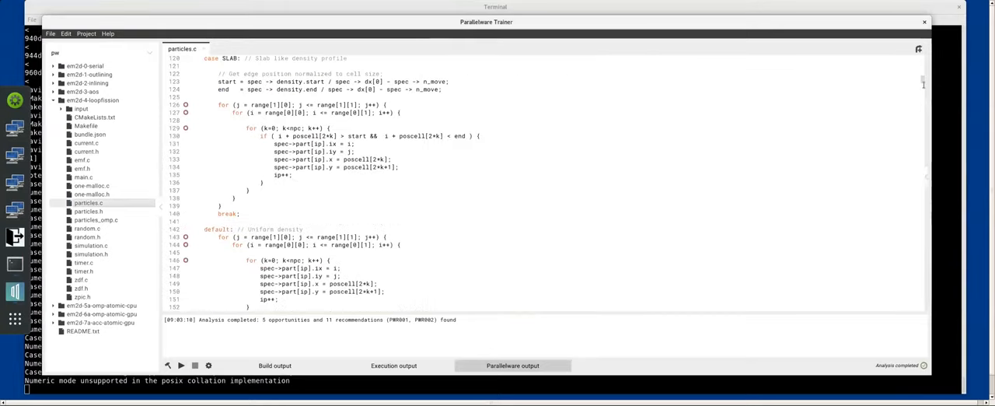
pyautogui.scroll(-3)
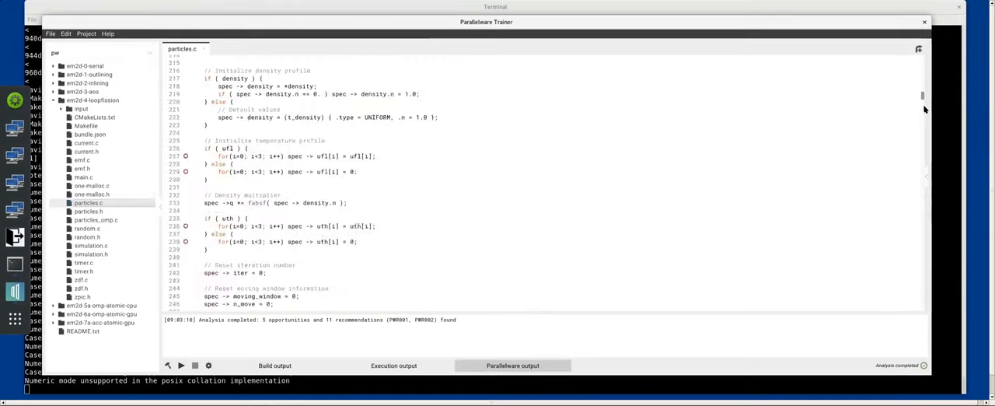
pyautogui.scroll(-3)
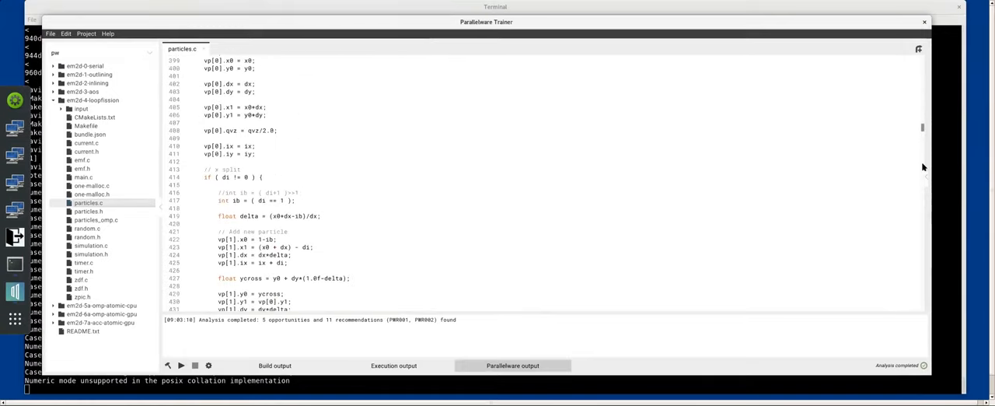
pyautogui.scroll(-3)
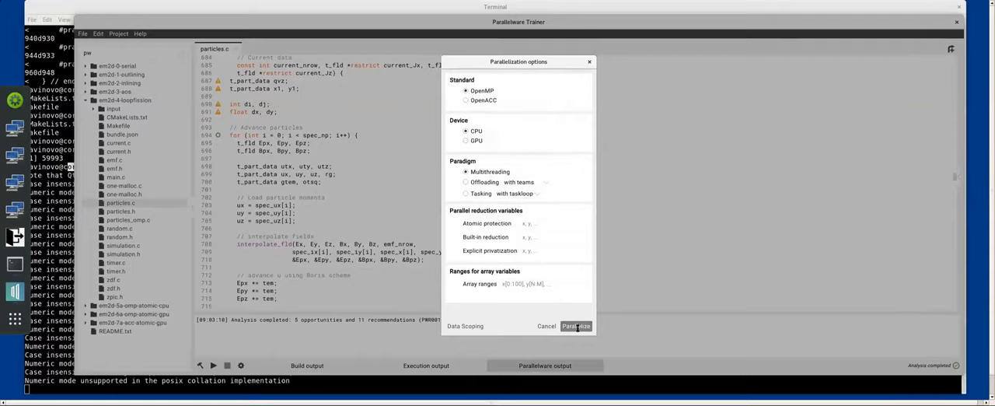
# Parallelize the spec_advance loop with OpenMP CPU multithreading and review the report
pyautogui.click(575, 325)
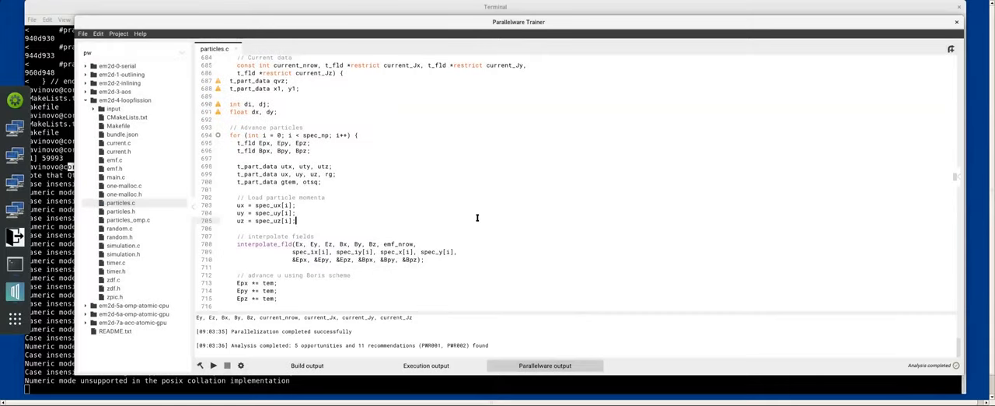
pyautogui.scroll(-3)
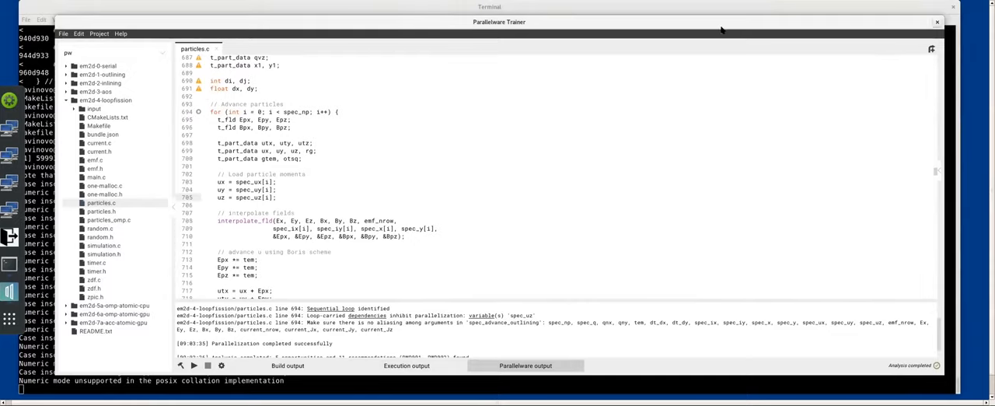
pyautogui.moveTo(671, 26)
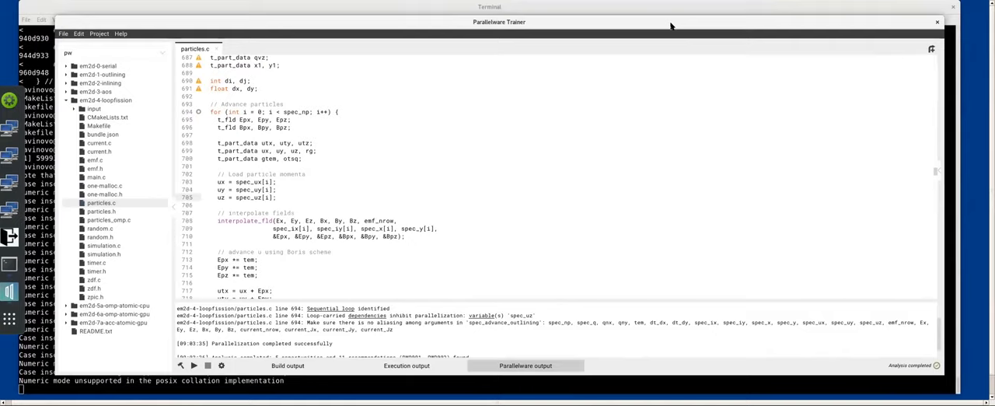